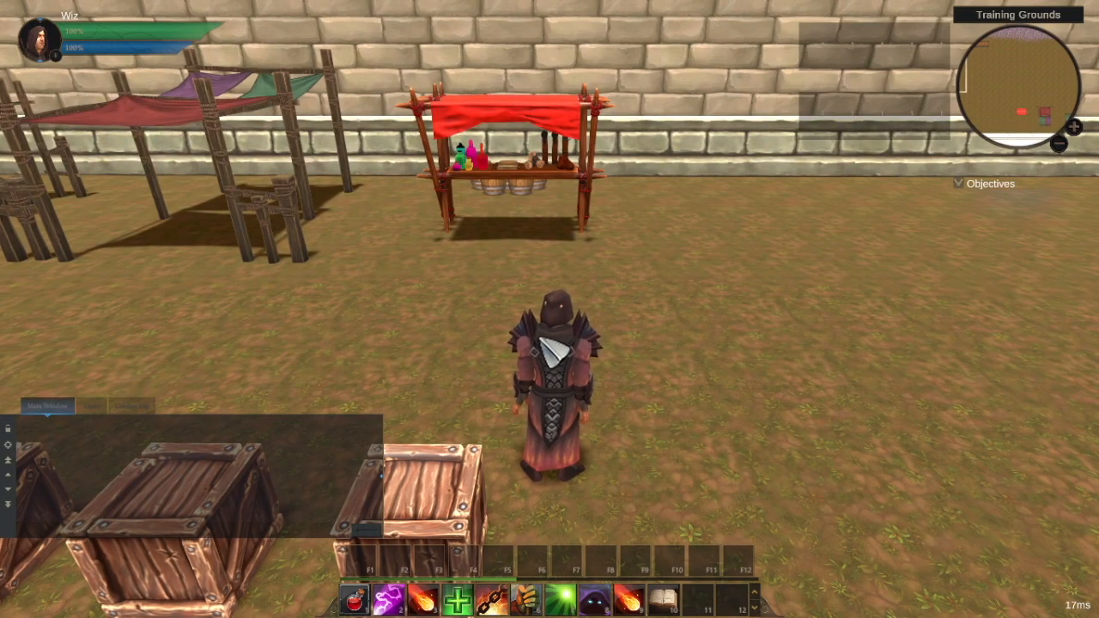
{"action": "mouse_move", "coordinate": [352, 598]}
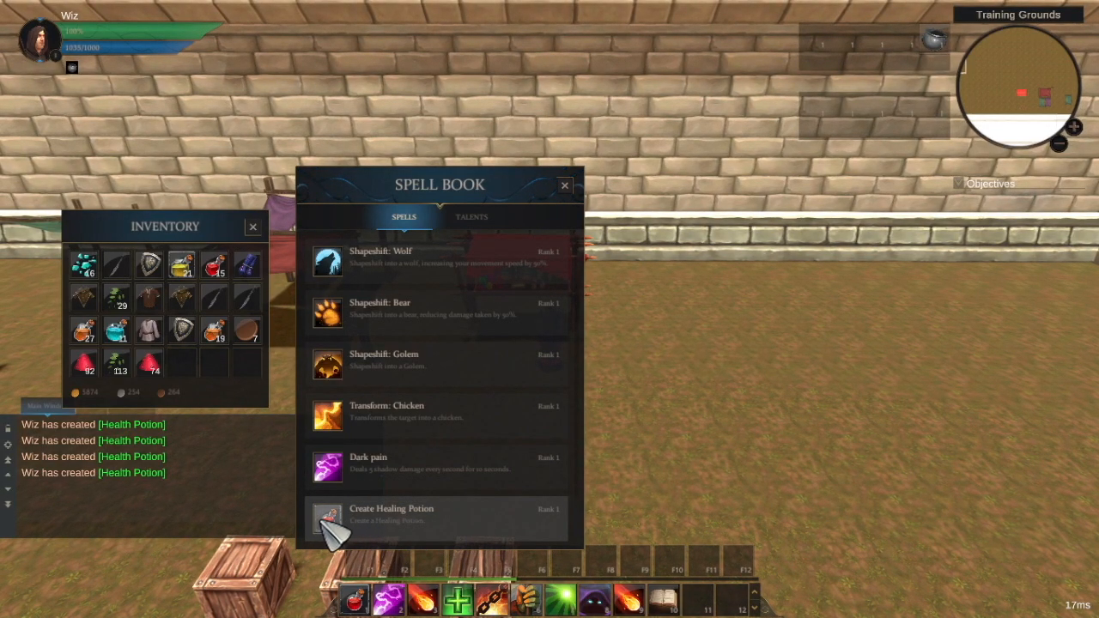
{"action": "mouse_move", "coordinate": [331, 520]}
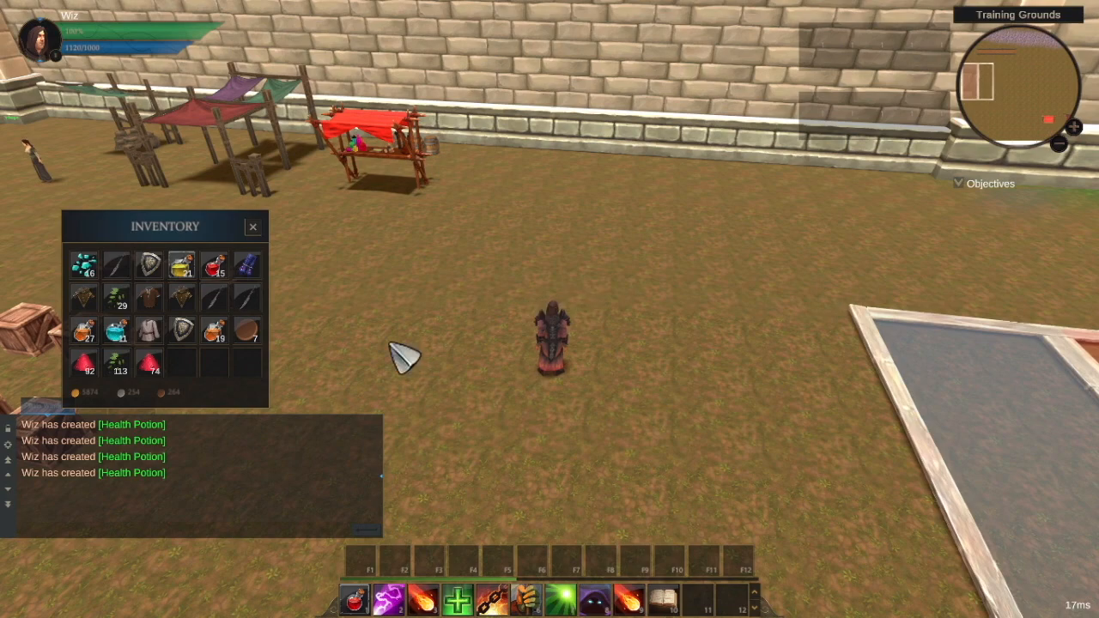
{"action": "mouse_move", "coordinate": [86, 365]}
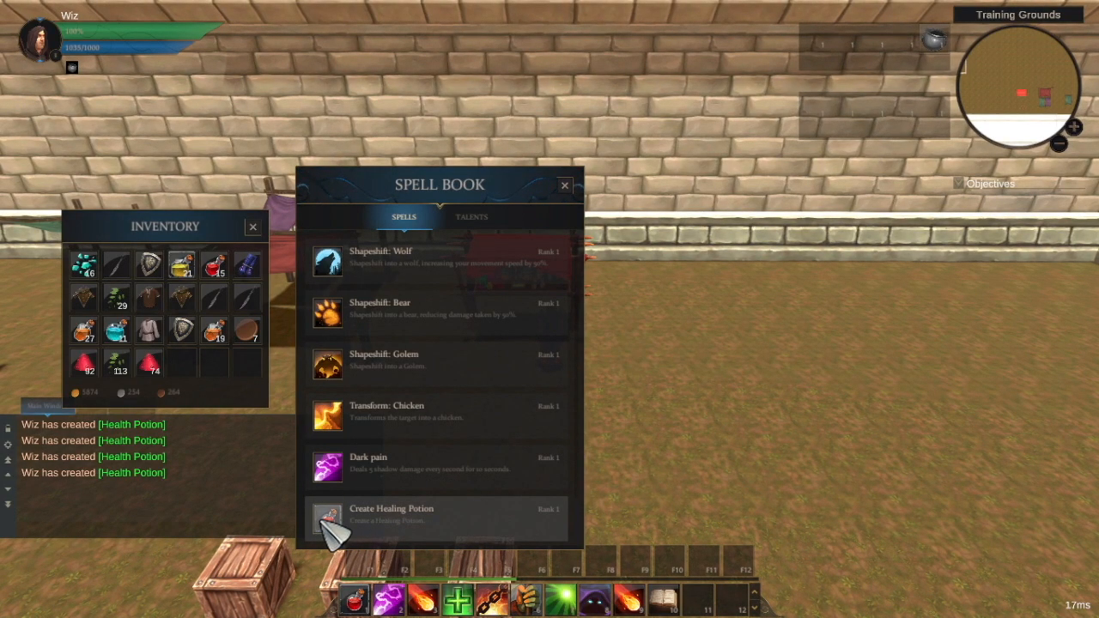
{"action": "mouse_move", "coordinate": [328, 517]}
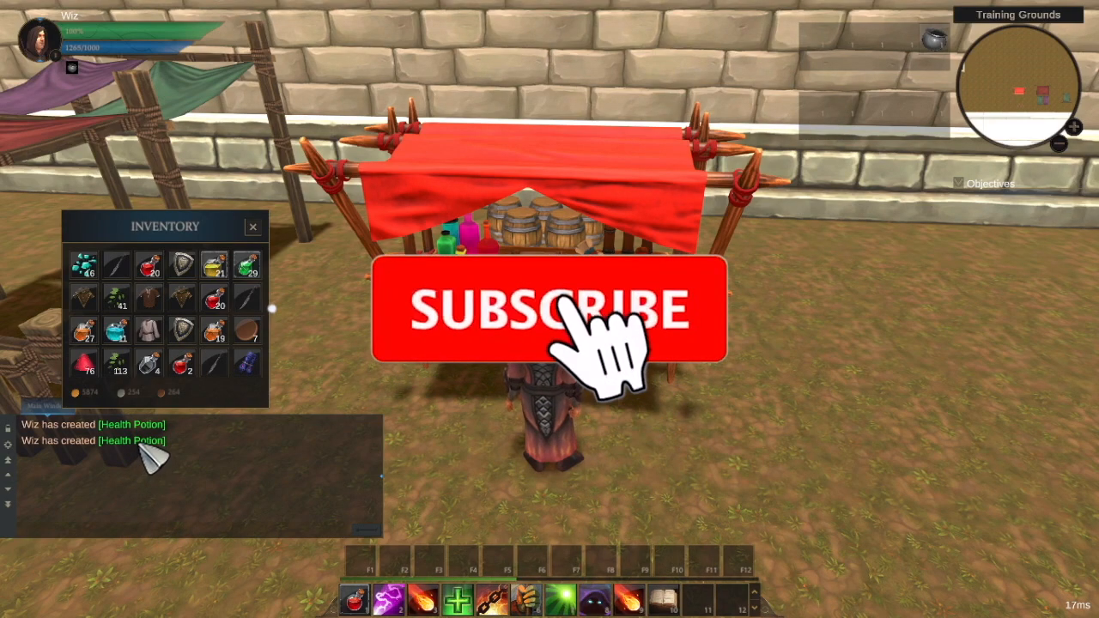
Step: Leave the game for the Project IMP devlog channel page listing earlier videos
{"action": "left_click", "coordinate": [550, 309]}
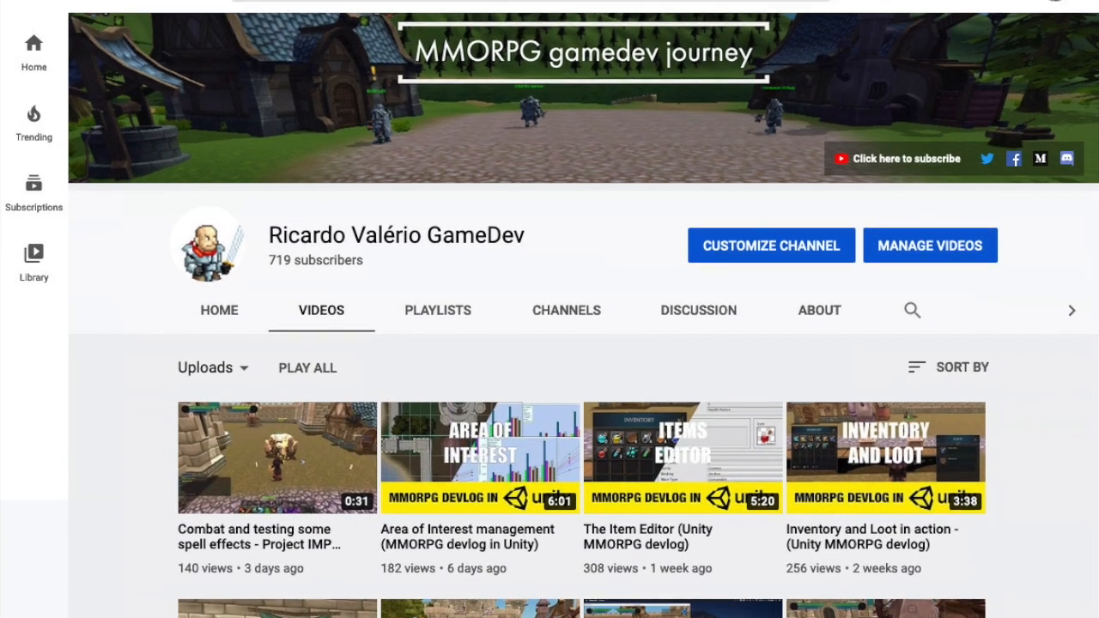
{"action": "scroll", "scroll_direction": "down", "scroll_amount": 3}
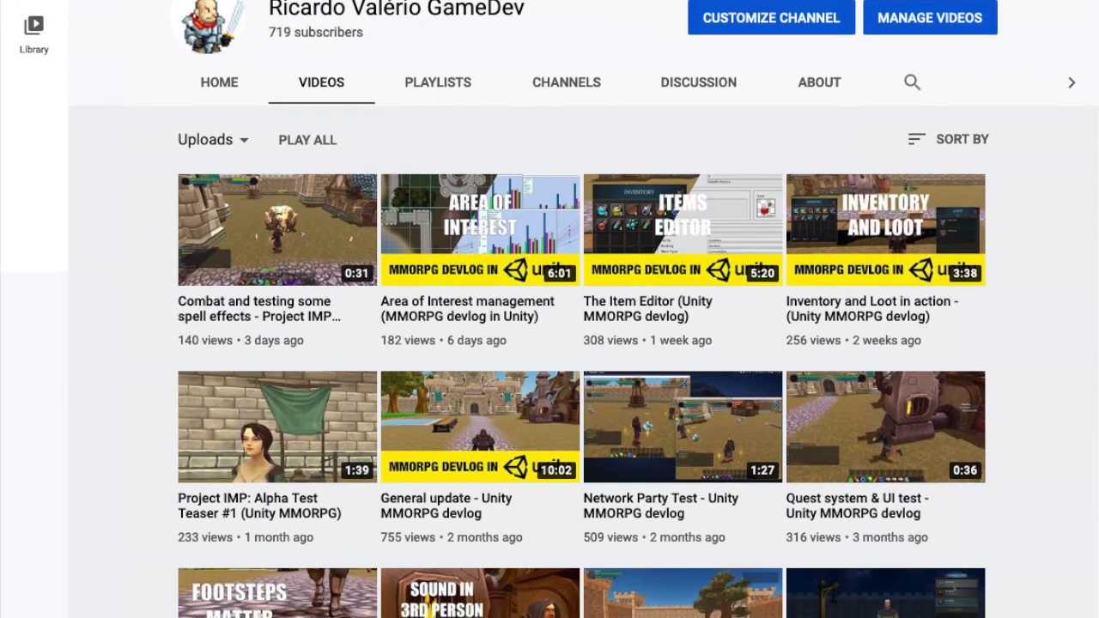
{"action": "scroll", "scroll_direction": "down", "scroll_amount": 3}
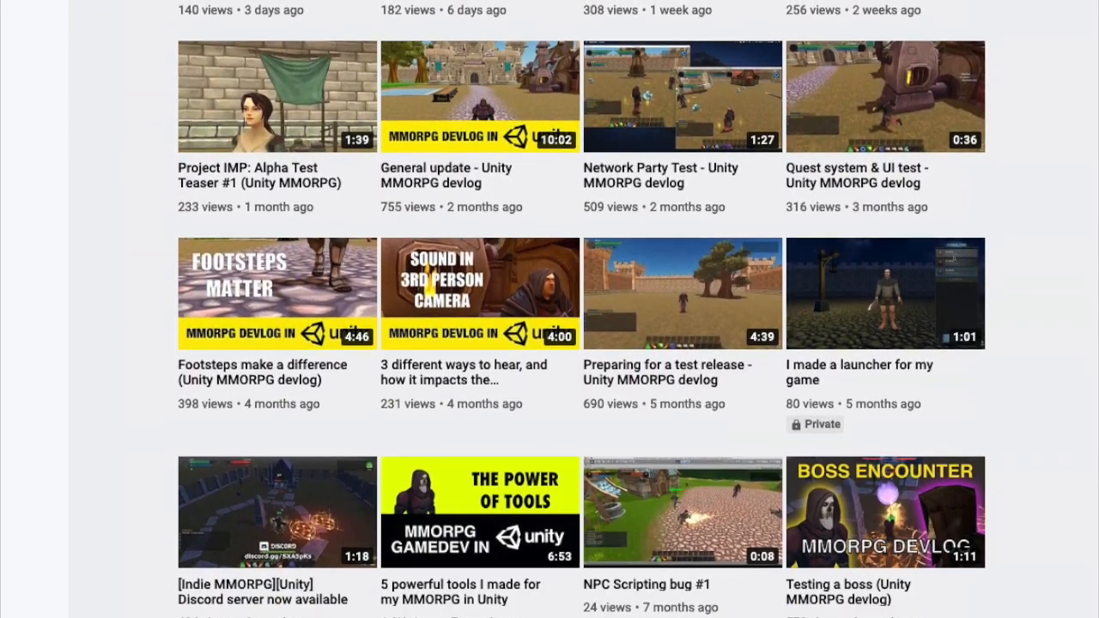
{"action": "scroll", "scroll_direction": "down", "scroll_amount": 3}
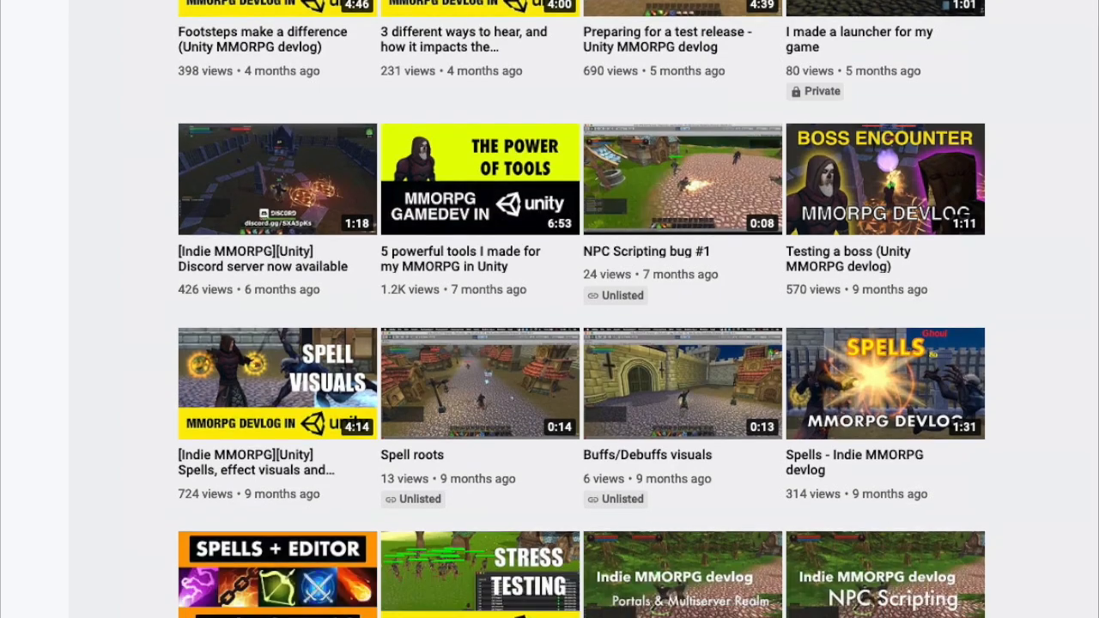
{"action": "scroll", "scroll_direction": "down", "scroll_amount": 3}
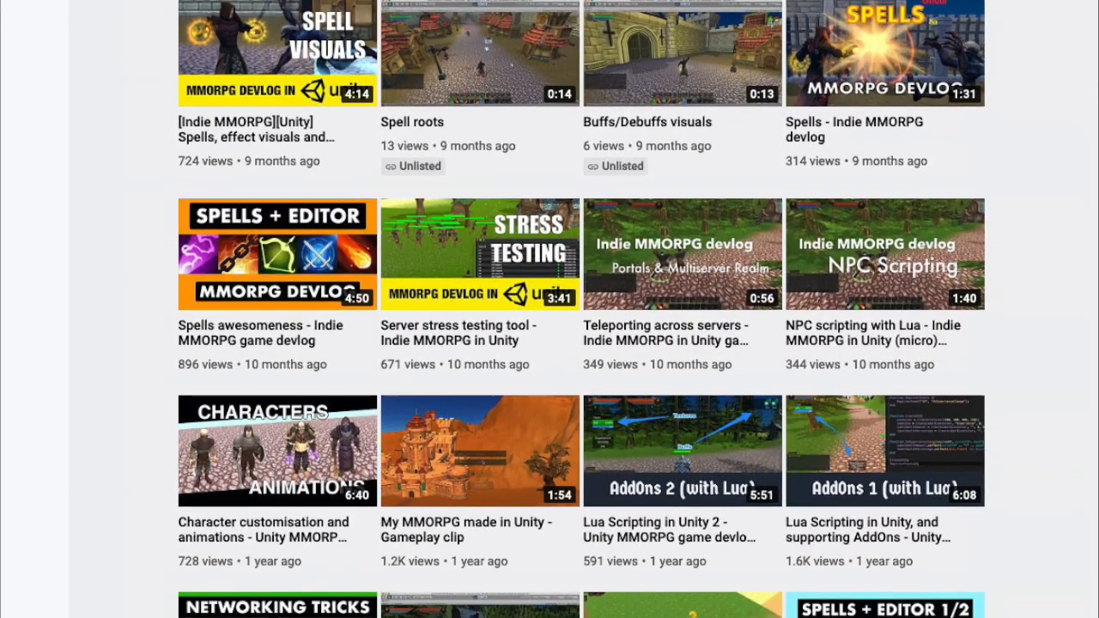
{"action": "scroll", "scroll_direction": "down", "scroll_amount": 3}
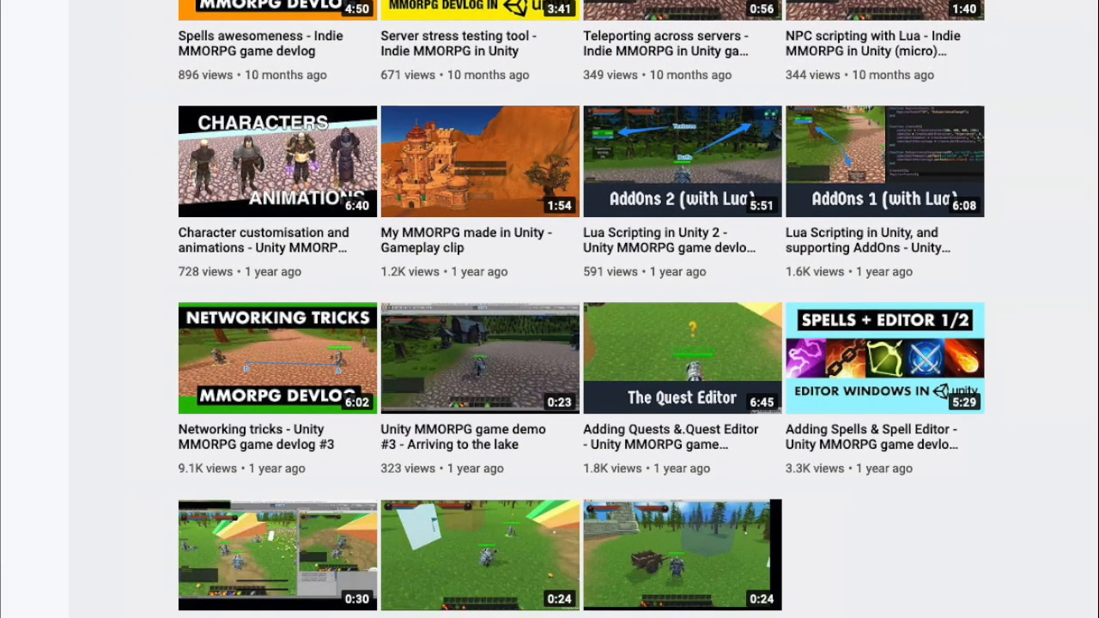